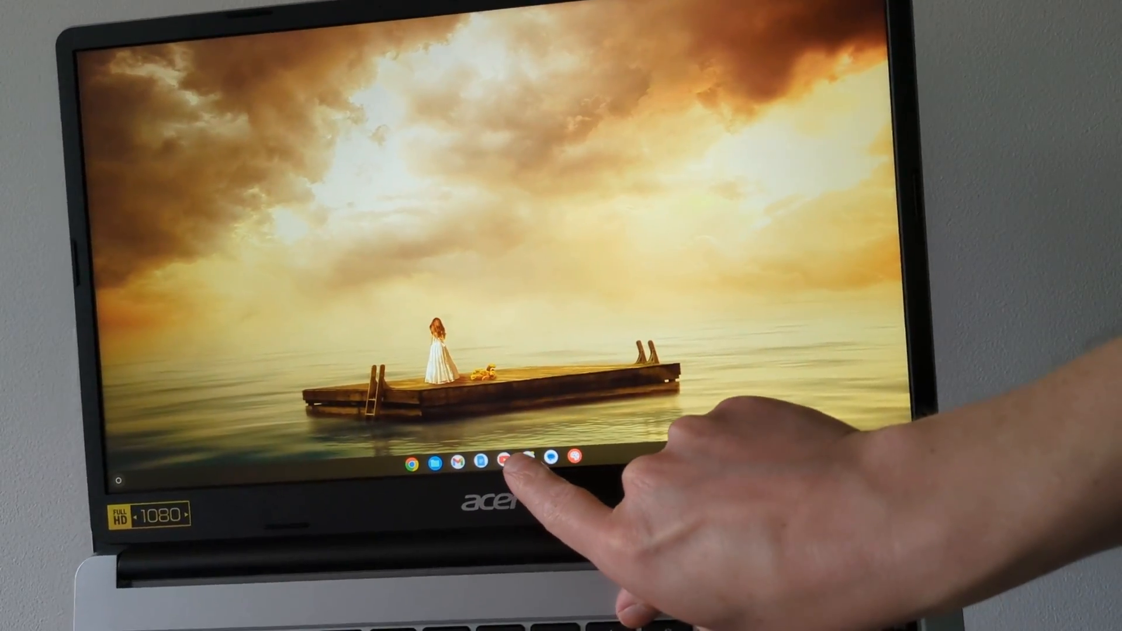
# - Browse the Acer website's US Chromebook 315 price listings, scrolling through the product page
pyautogui.click(503, 464)
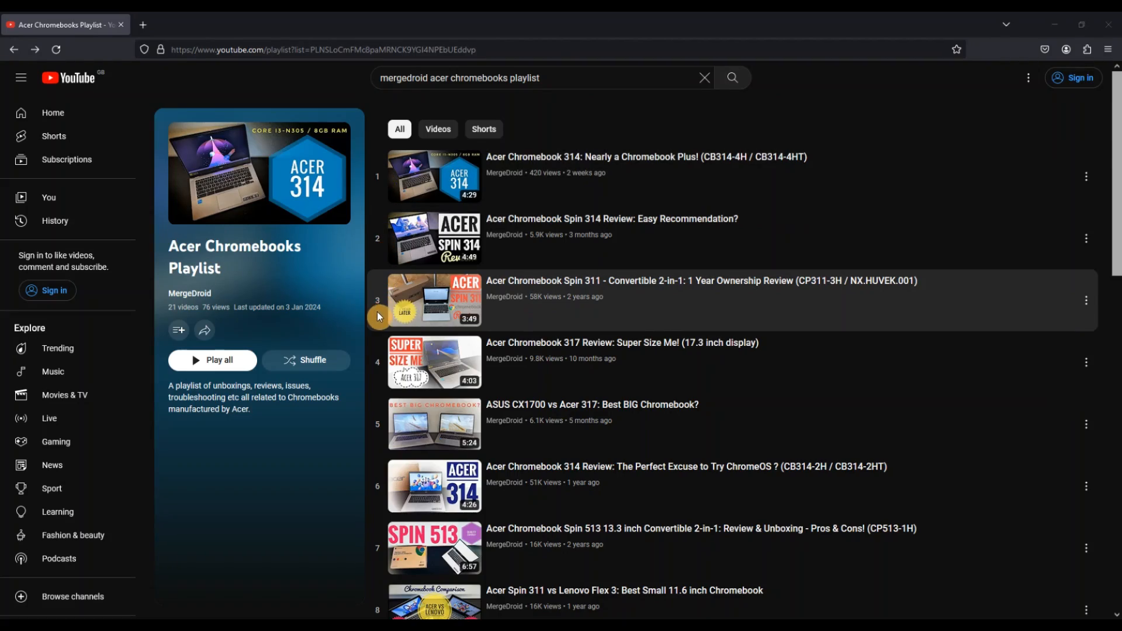
pyautogui.moveTo(377, 487)
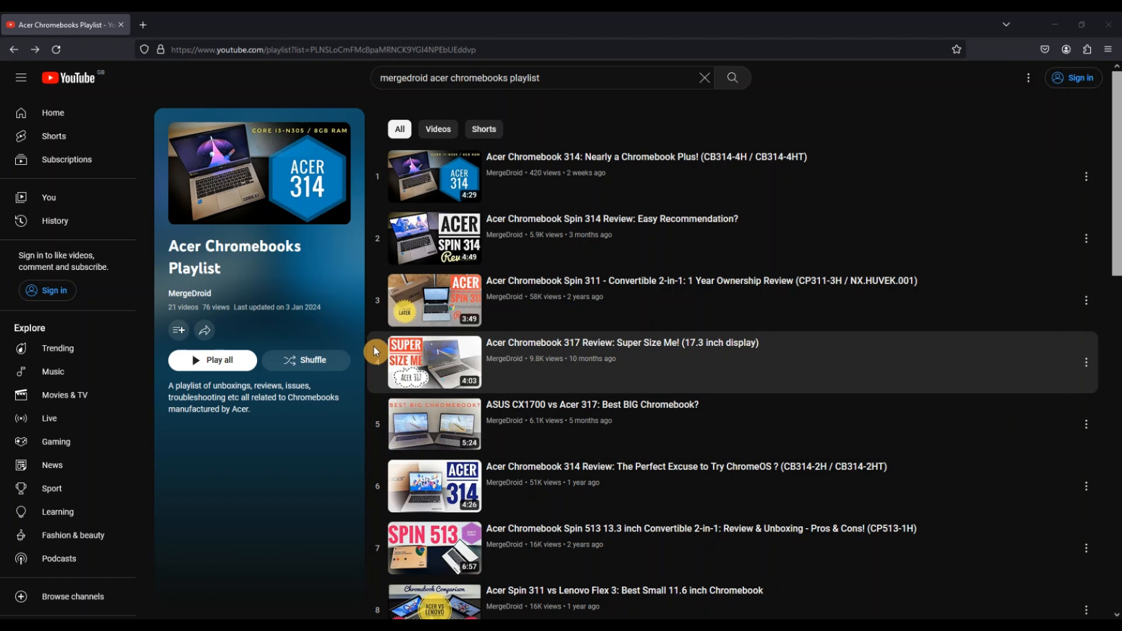
pyautogui.moveTo(372, 170)
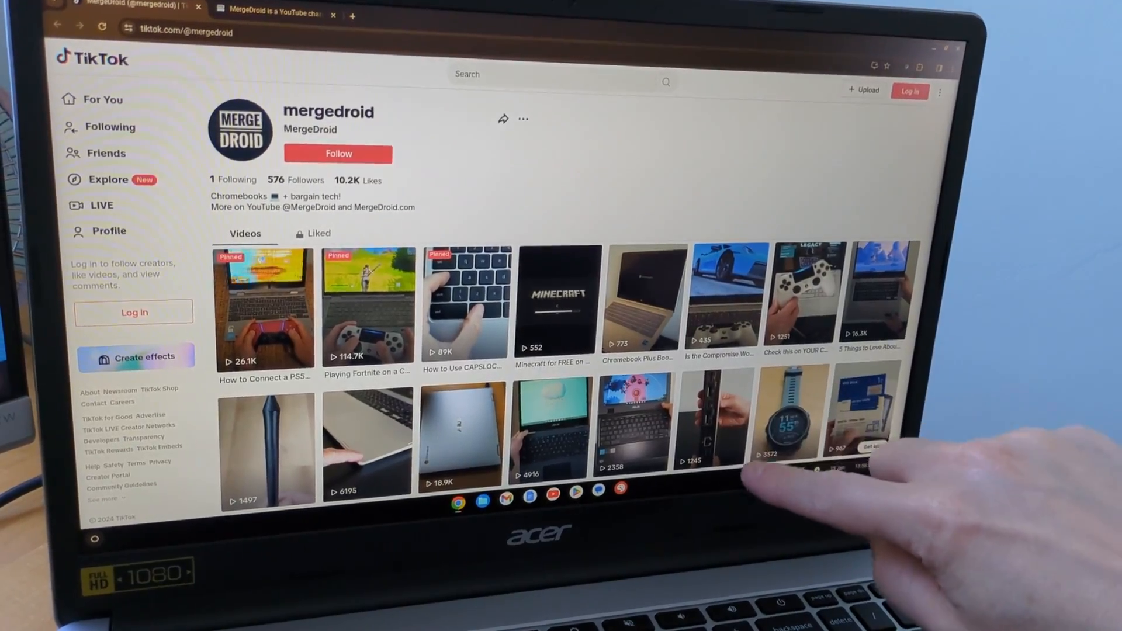
pyautogui.scroll(-3)
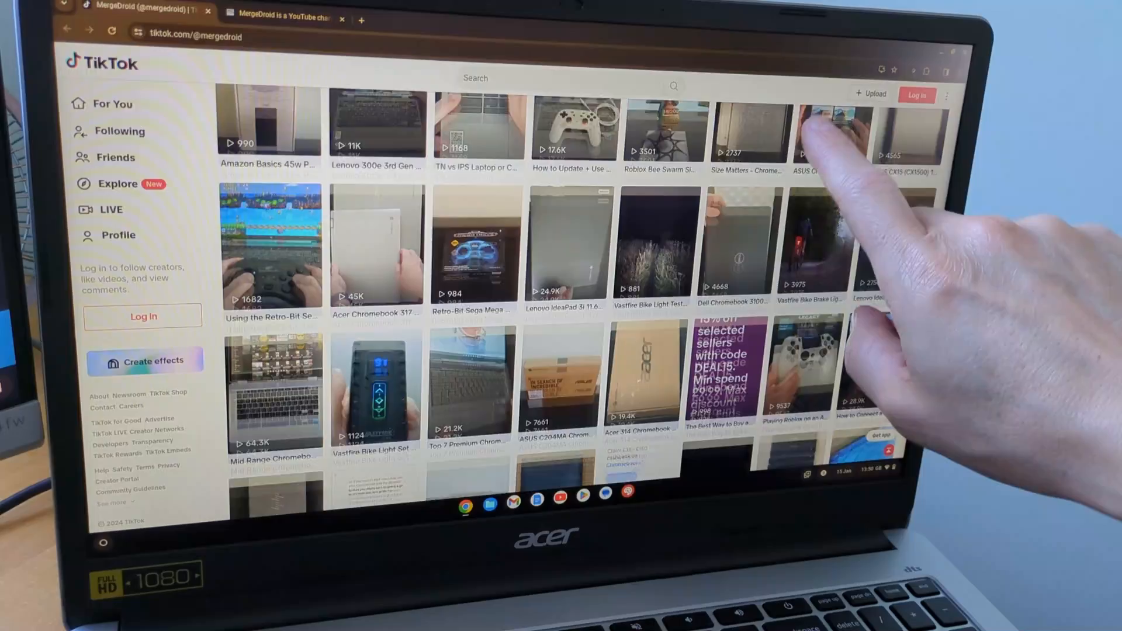
pyautogui.scroll(-3)
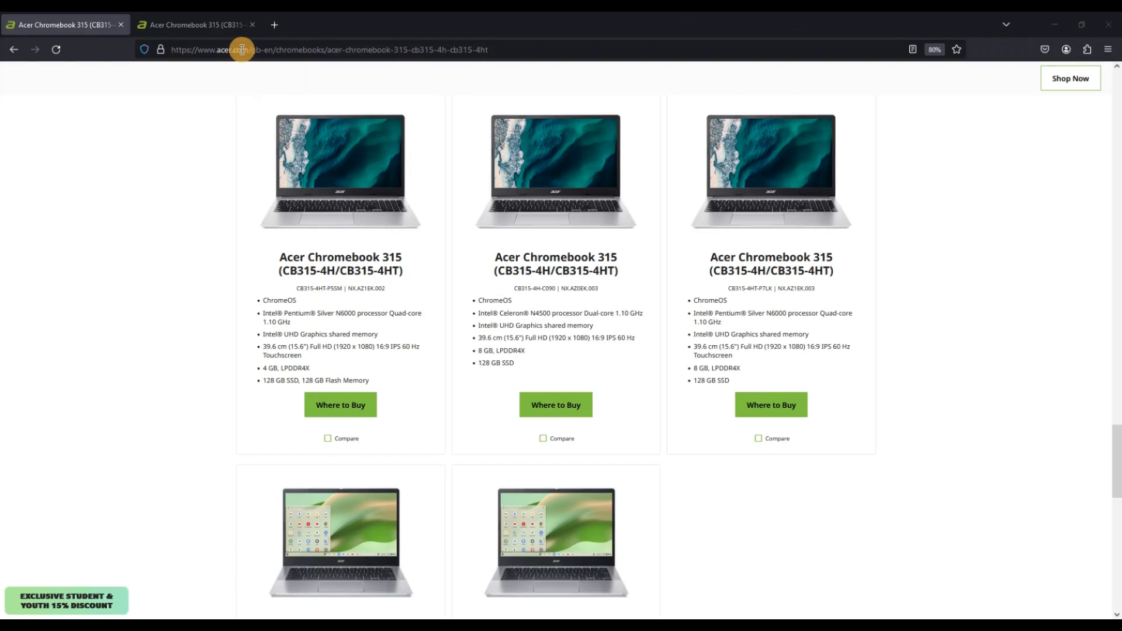
pyautogui.moveTo(206, 153)
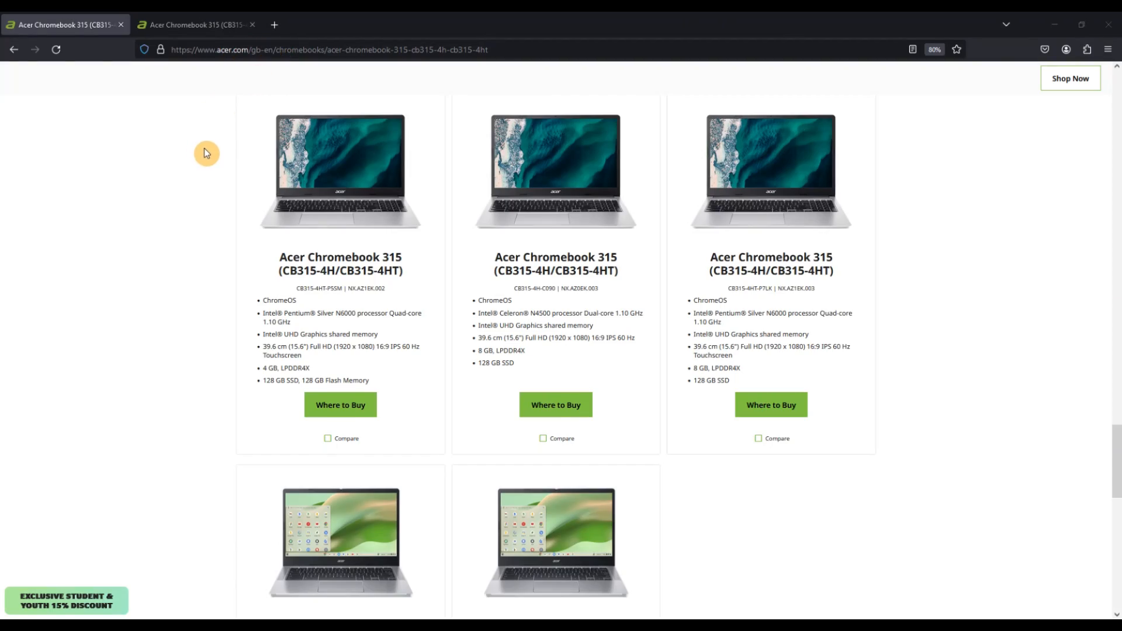
pyautogui.scroll(-3)
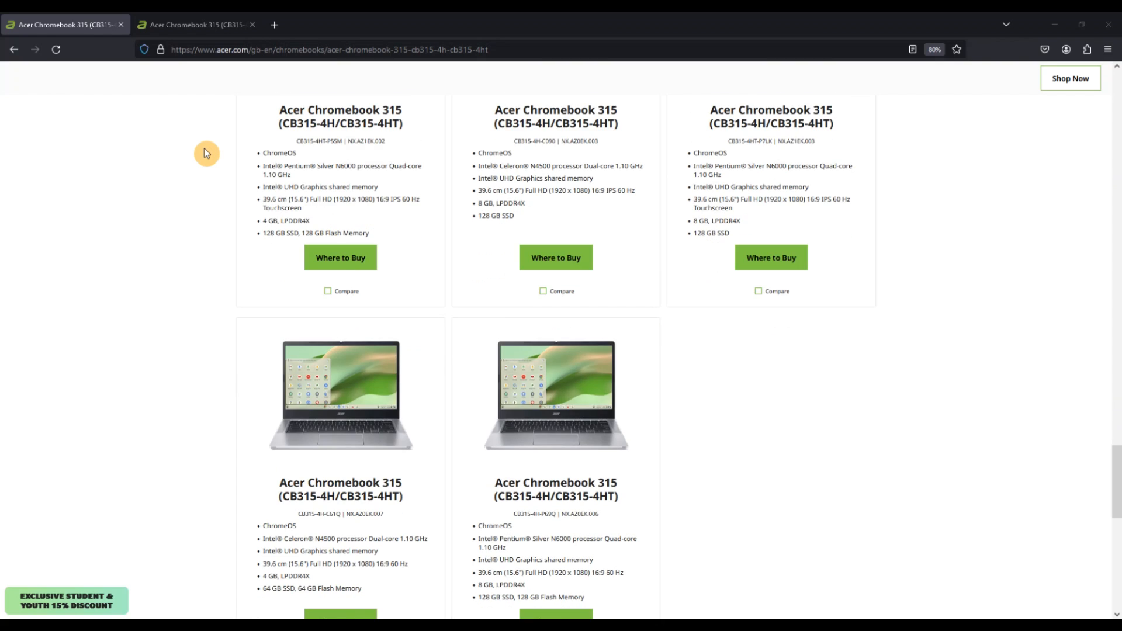
pyautogui.scroll(-3)
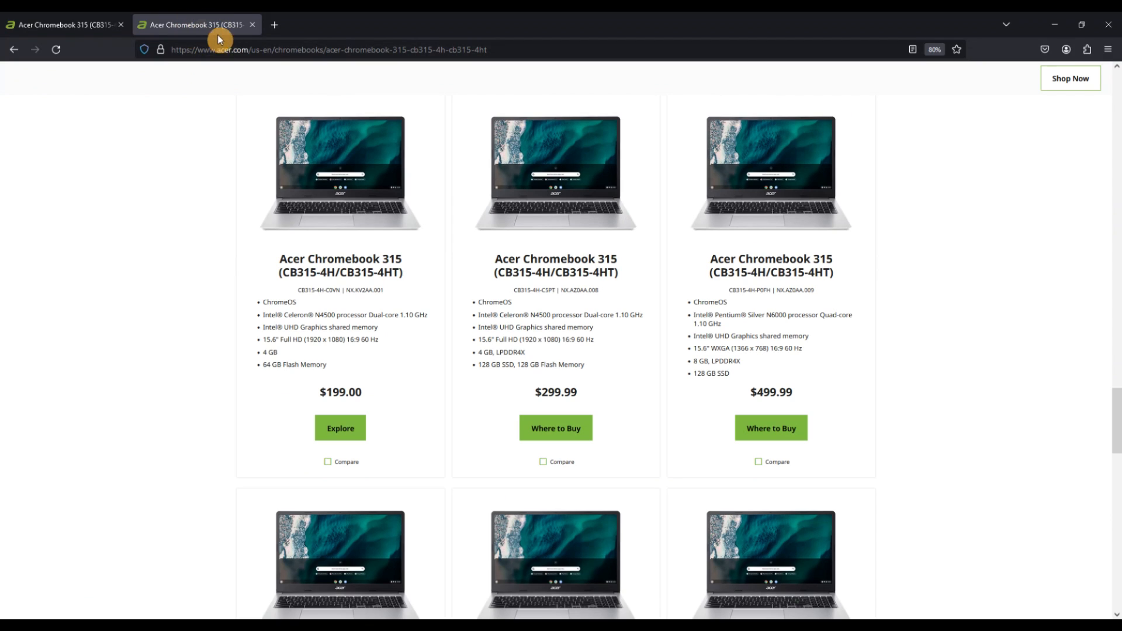
pyautogui.moveTo(233, 53)
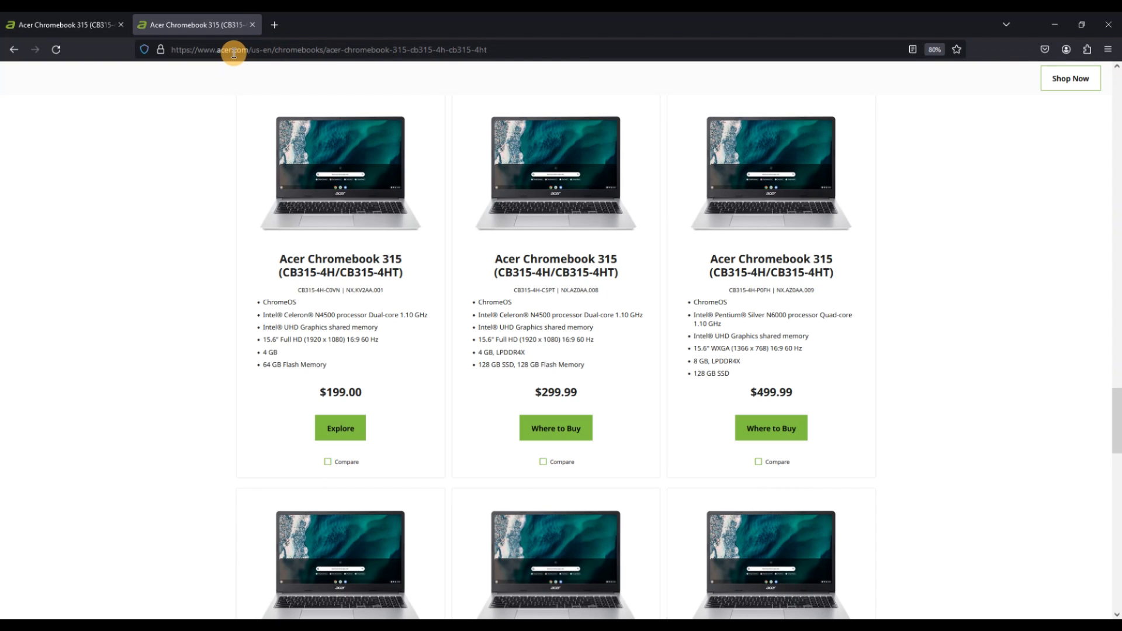
pyautogui.moveTo(216, 158)
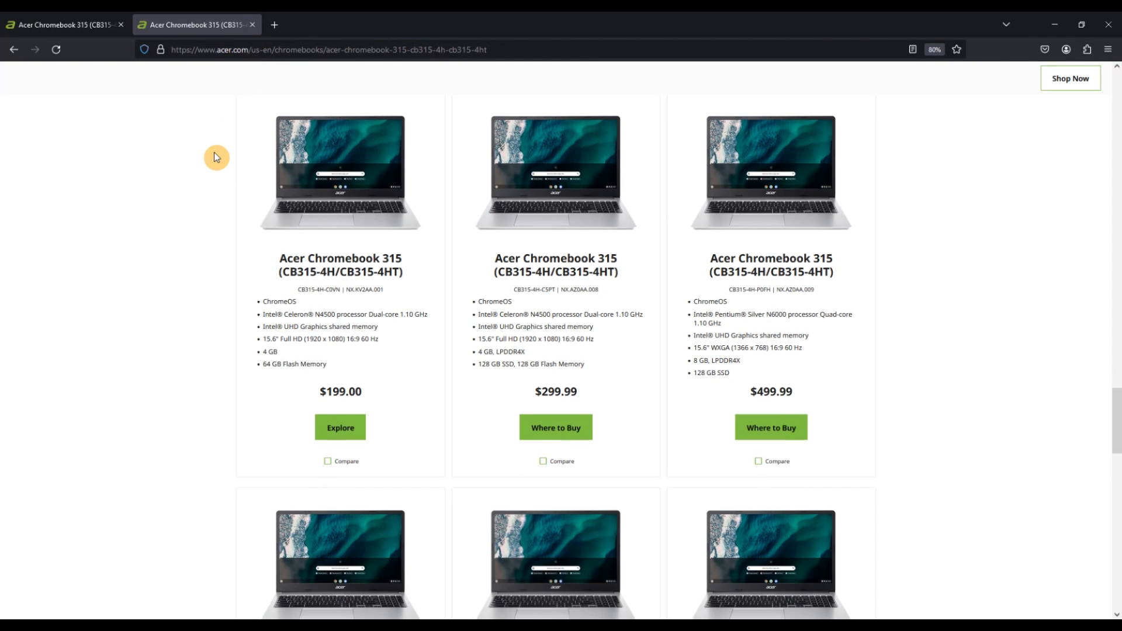
pyautogui.scroll(-3)
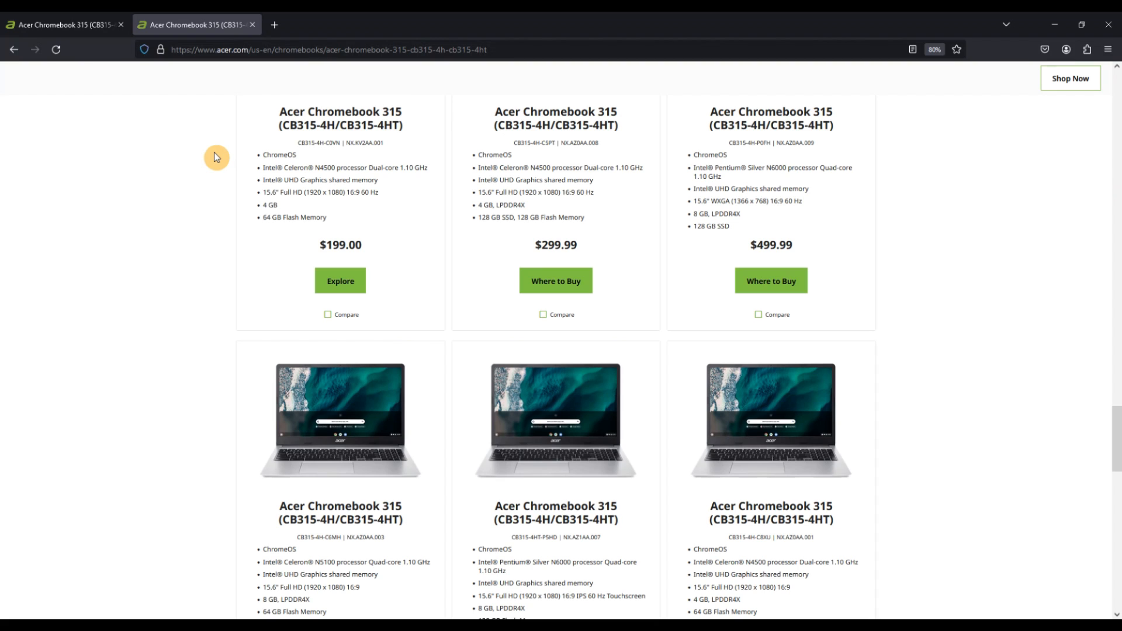
pyautogui.scroll(-3)
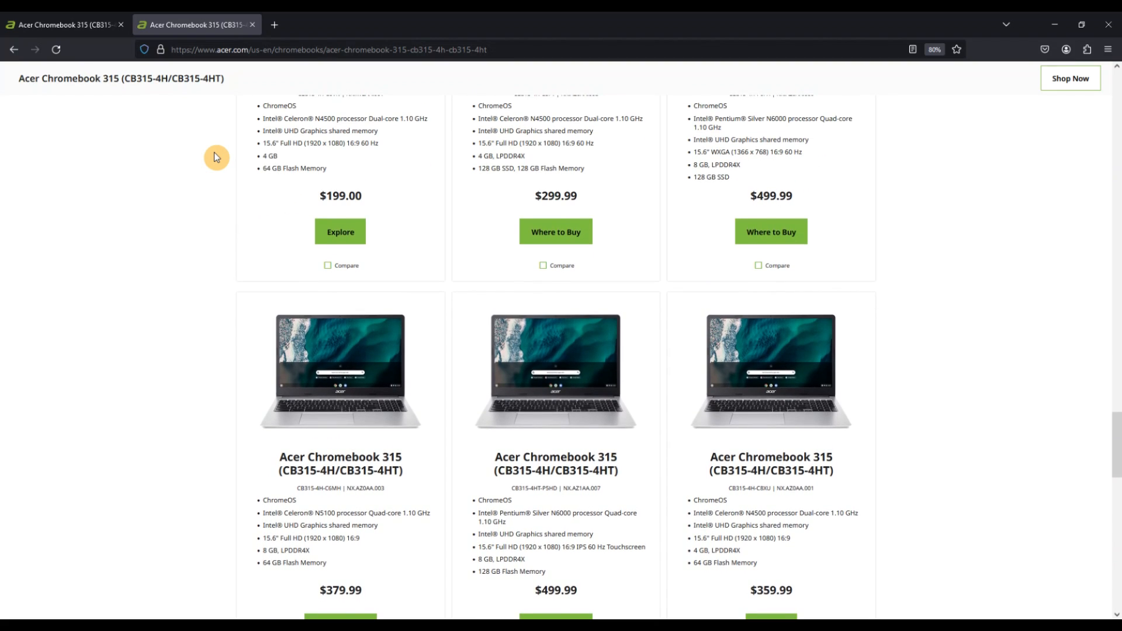
pyautogui.scroll(-3)
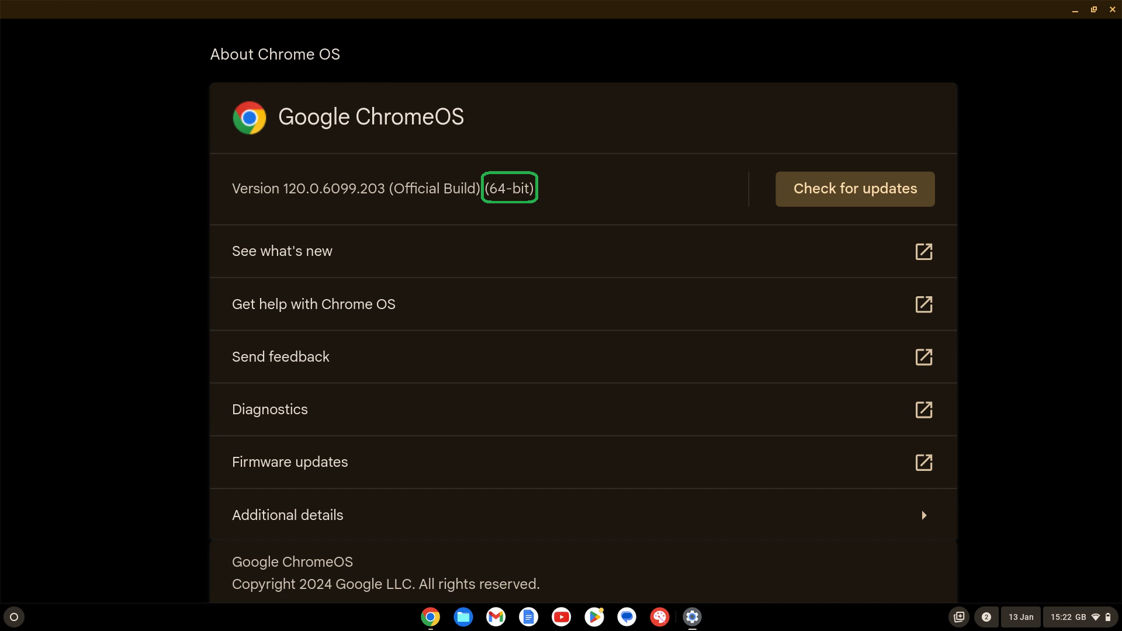
# - Show Additional details in About Chrome OS: stable channel, updates until June 2031
pyautogui.click(287, 514)
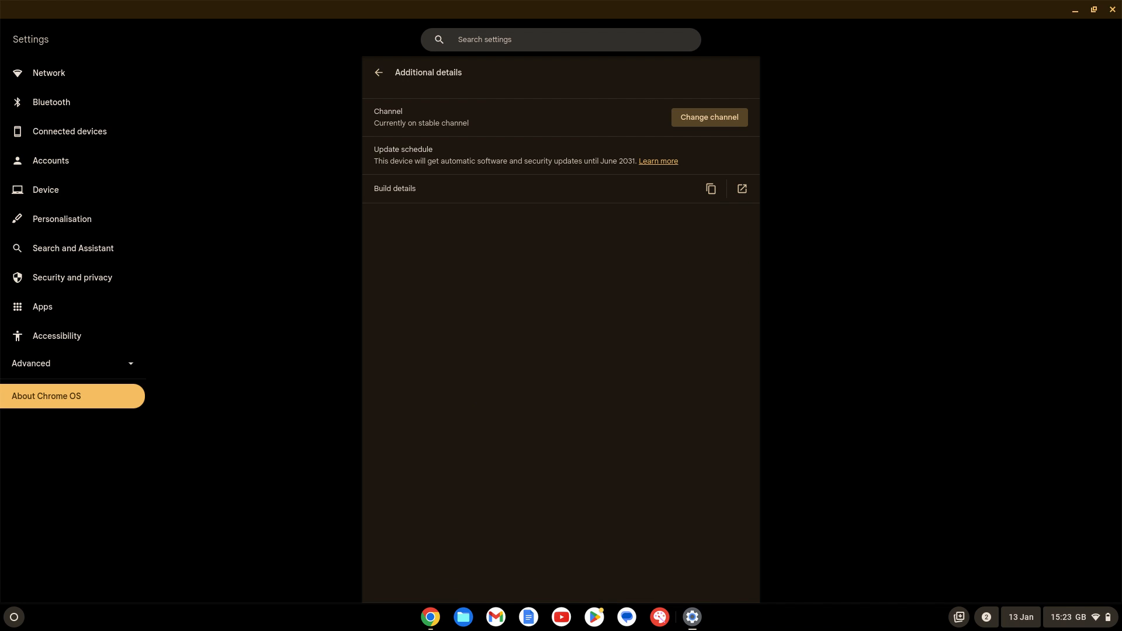